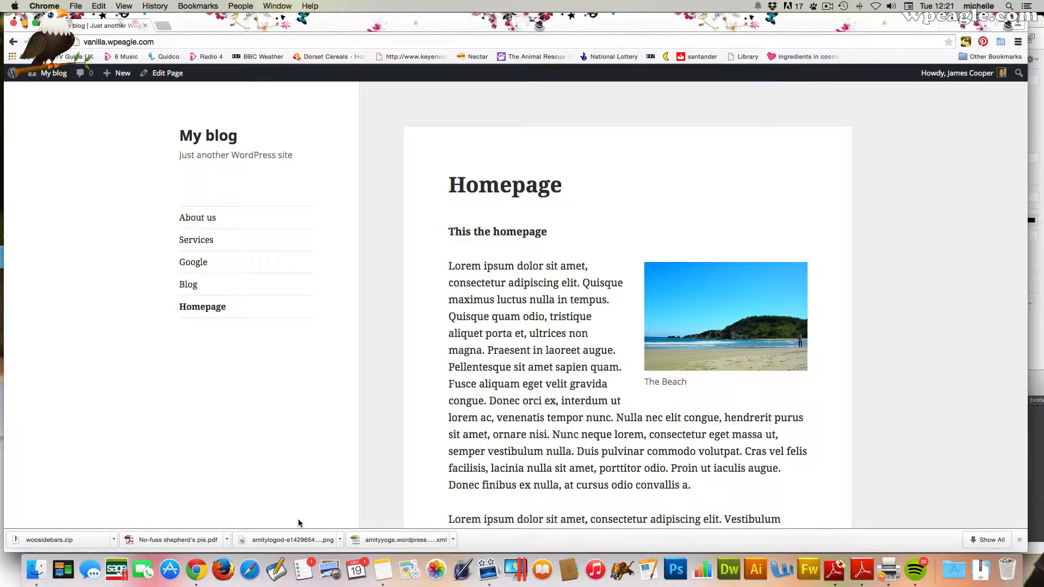
mouse_move(490, 172)
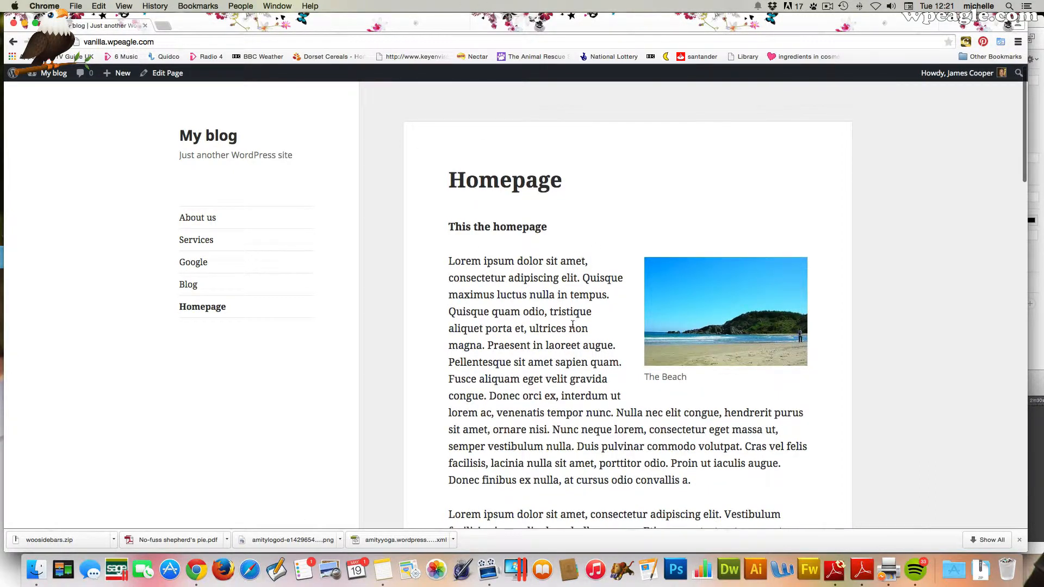
- Open the Homepage in the editor and add the line 'Visit our services page.' at the top
scroll(up, 3)
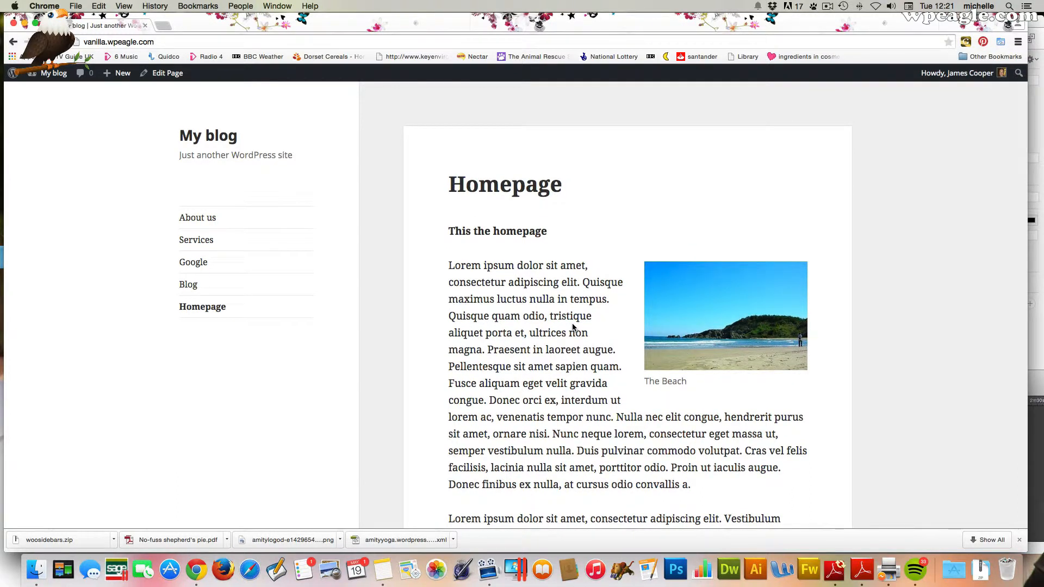
mouse_move(295, 196)
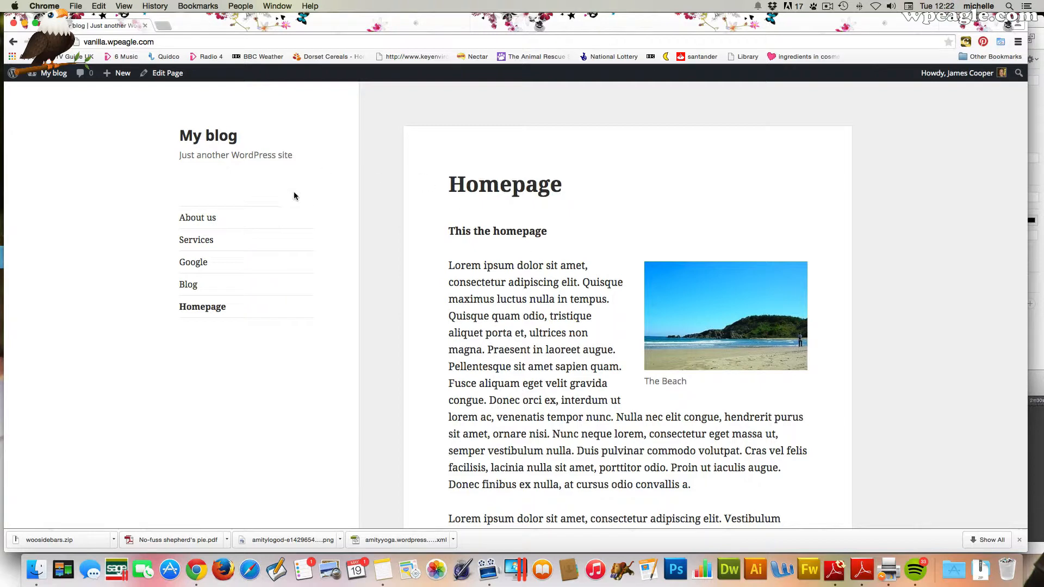
mouse_move(165, 77)
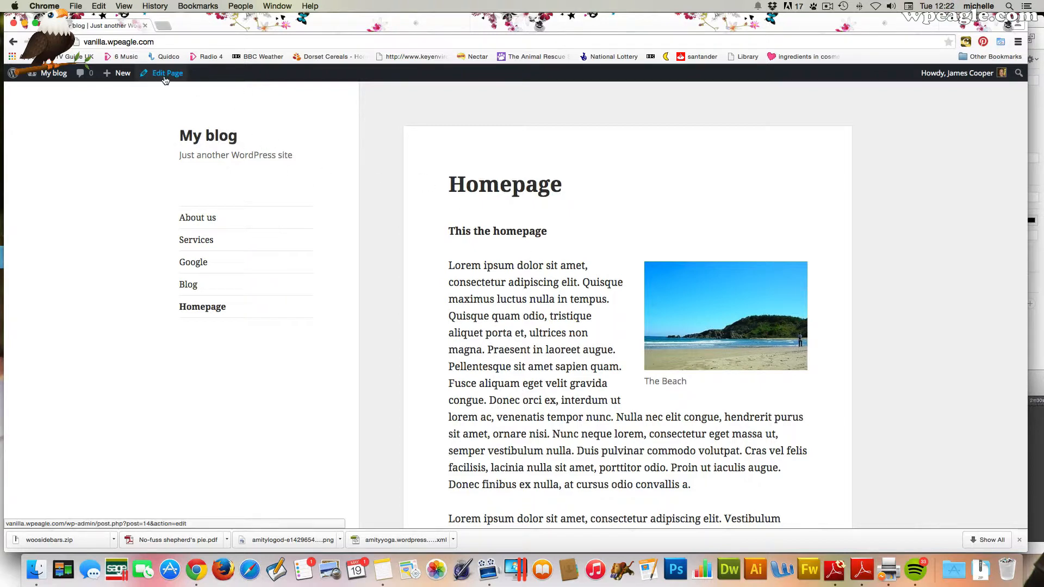
click(165, 73)
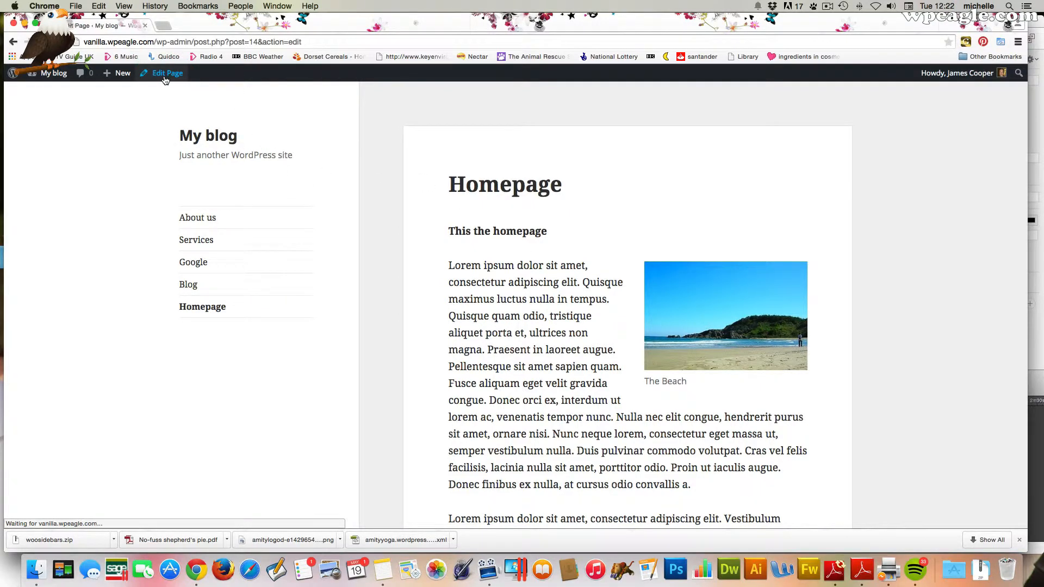
click(166, 73)
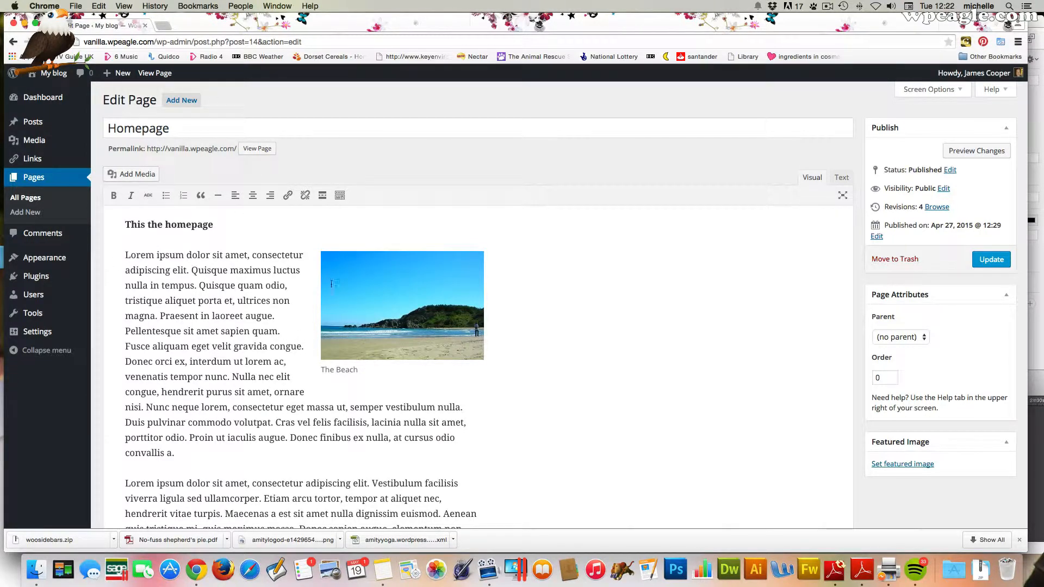
mouse_move(281, 448)
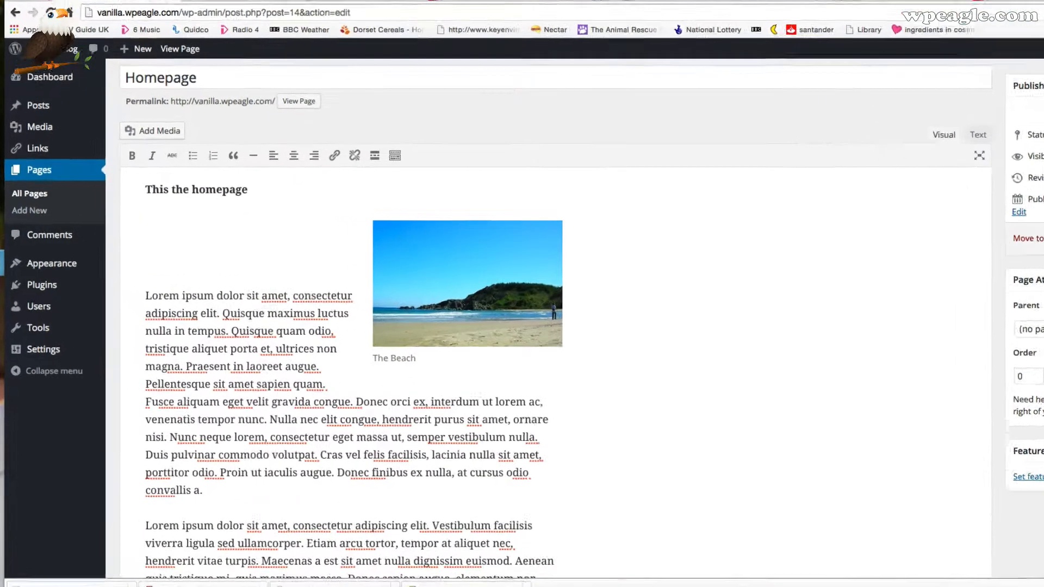
text(Visit our servi)
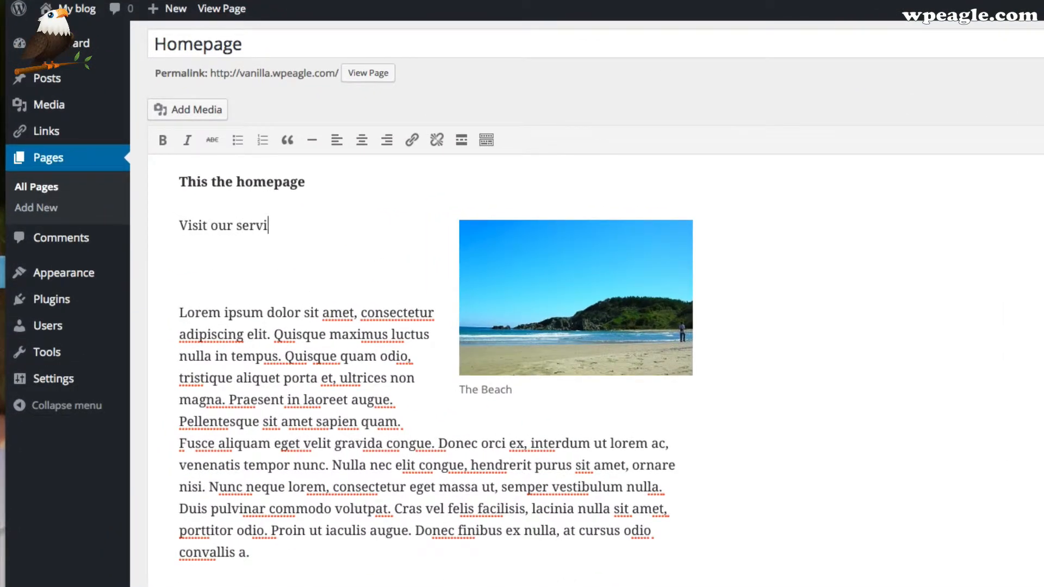
text(ces page)
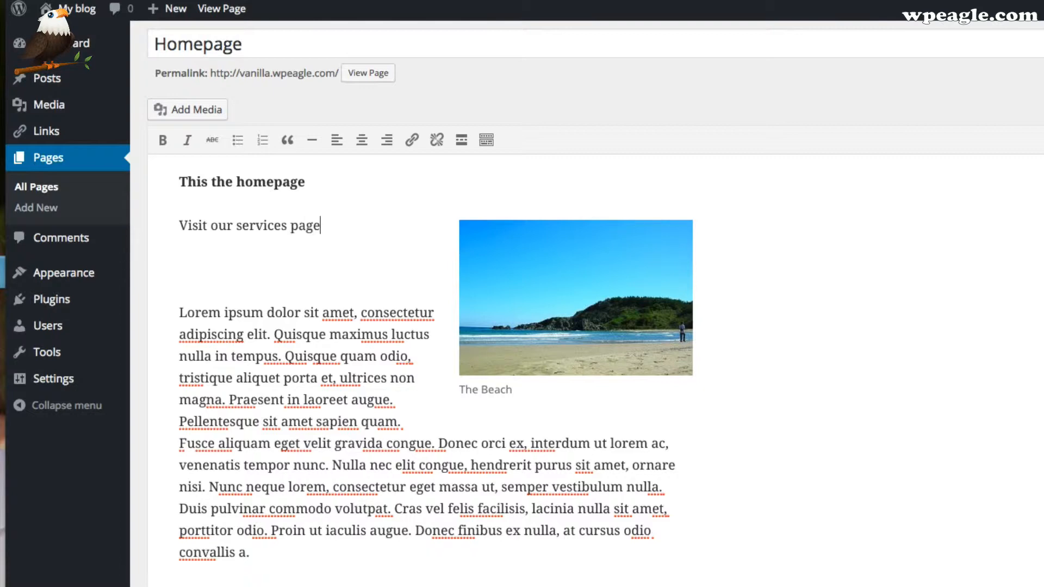
text(.)
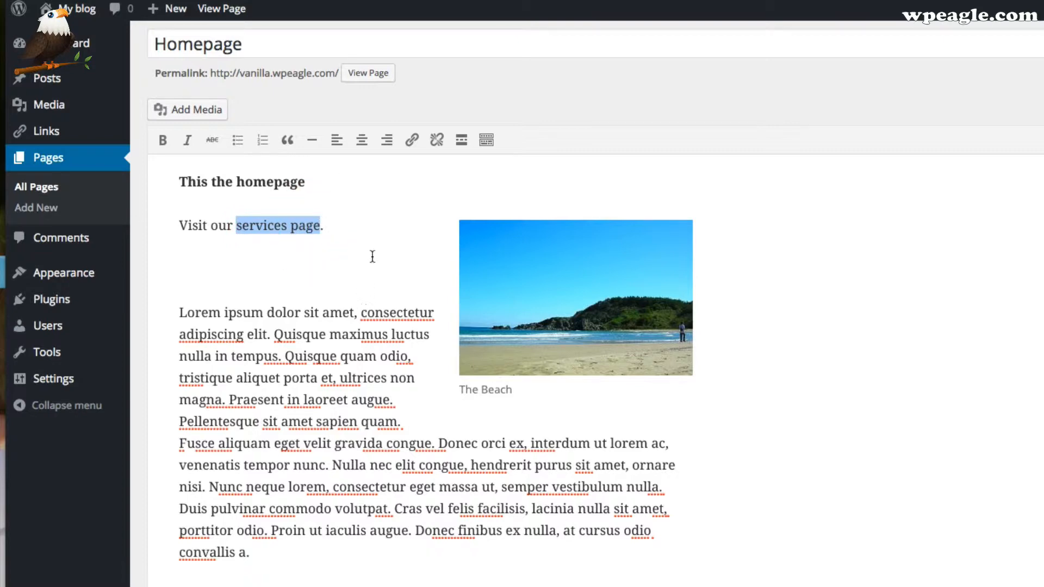
mouse_move(411, 140)
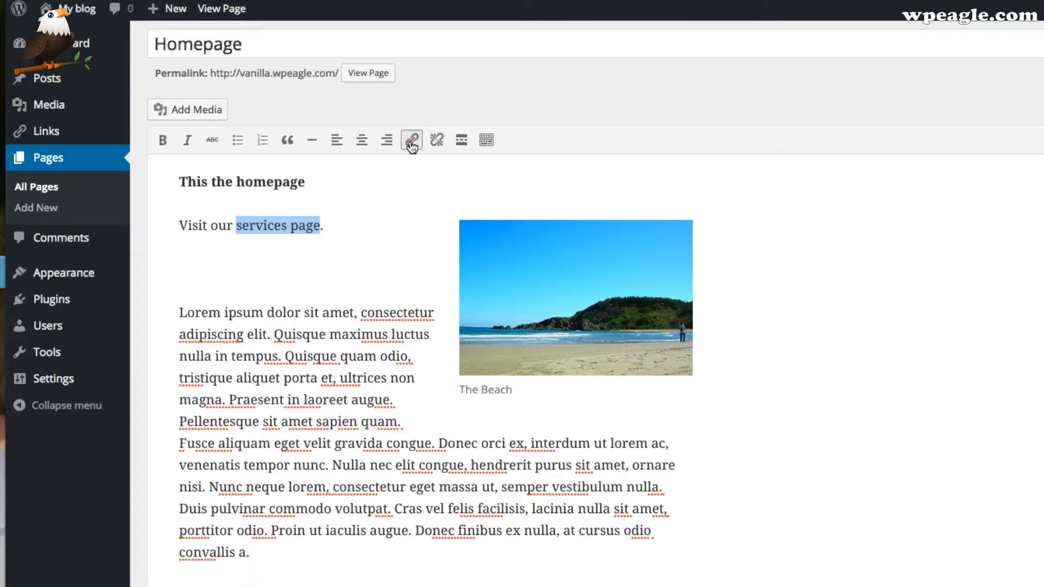
- Link the selected words 'services page' to the existing Services page
click(411, 139)
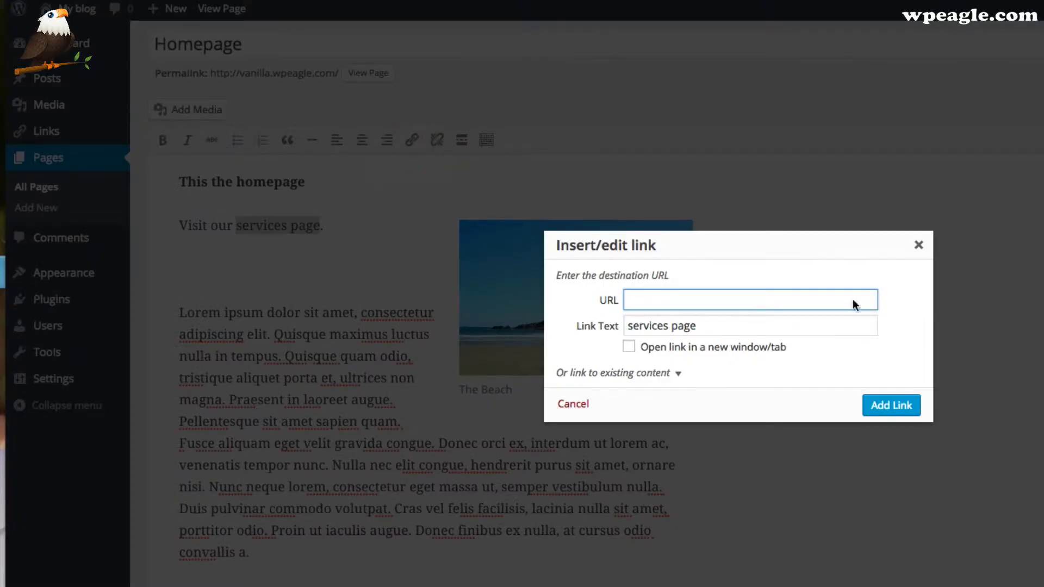
mouse_move(679, 380)
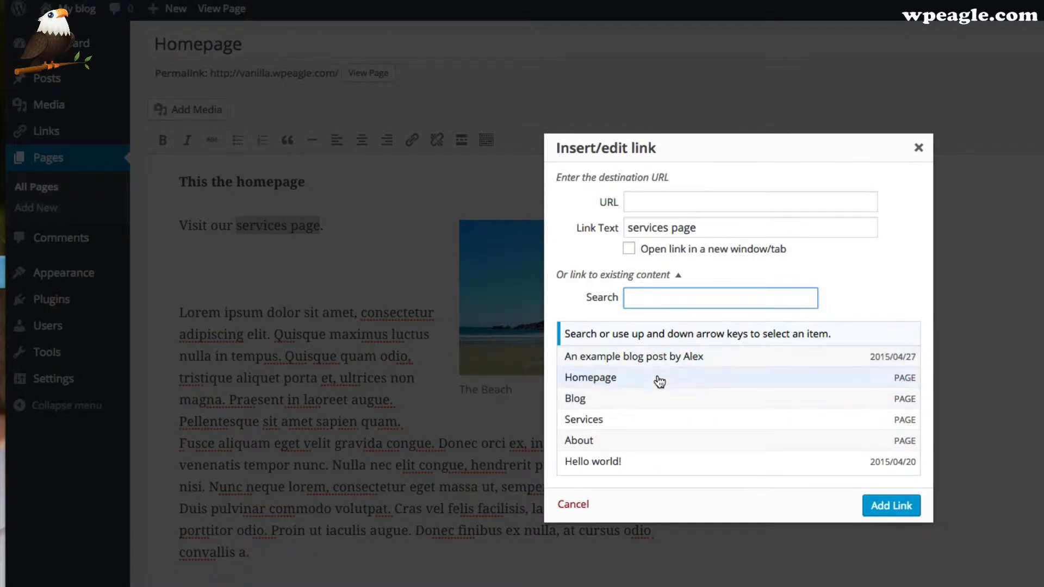
mouse_move(776, 441)
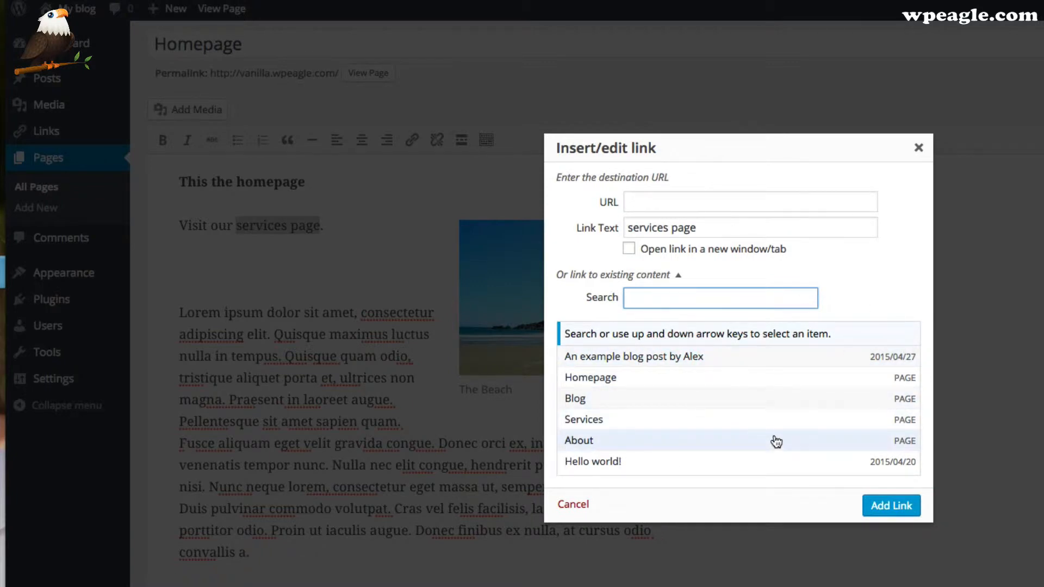
mouse_move(651, 422)
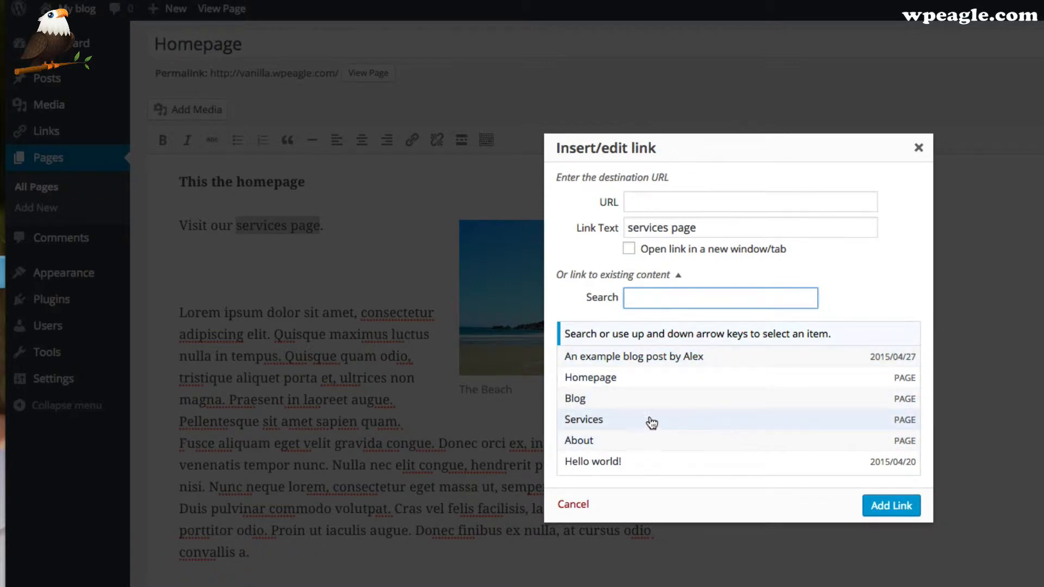
click(584, 419)
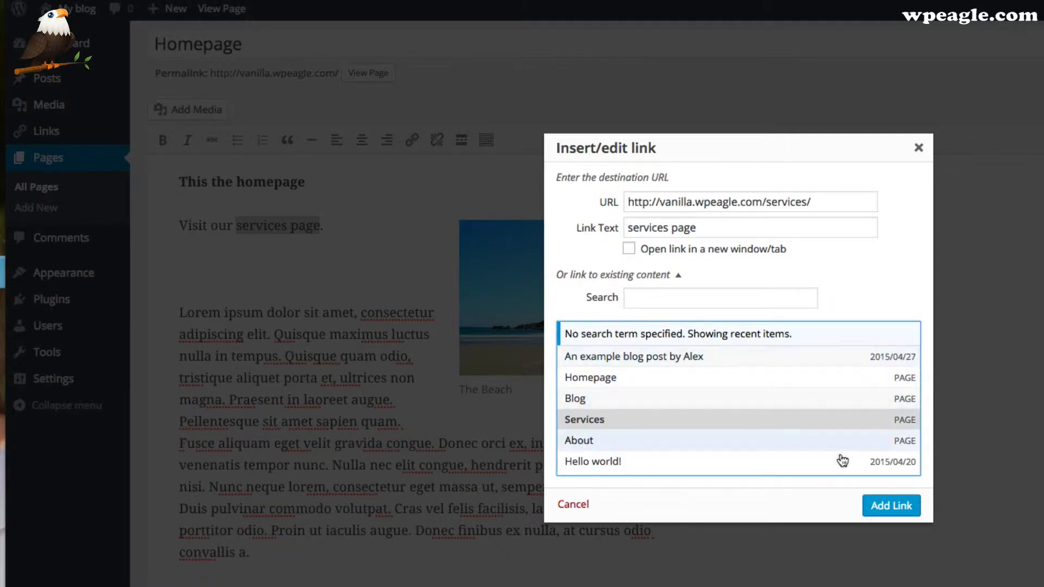
click(891, 505)
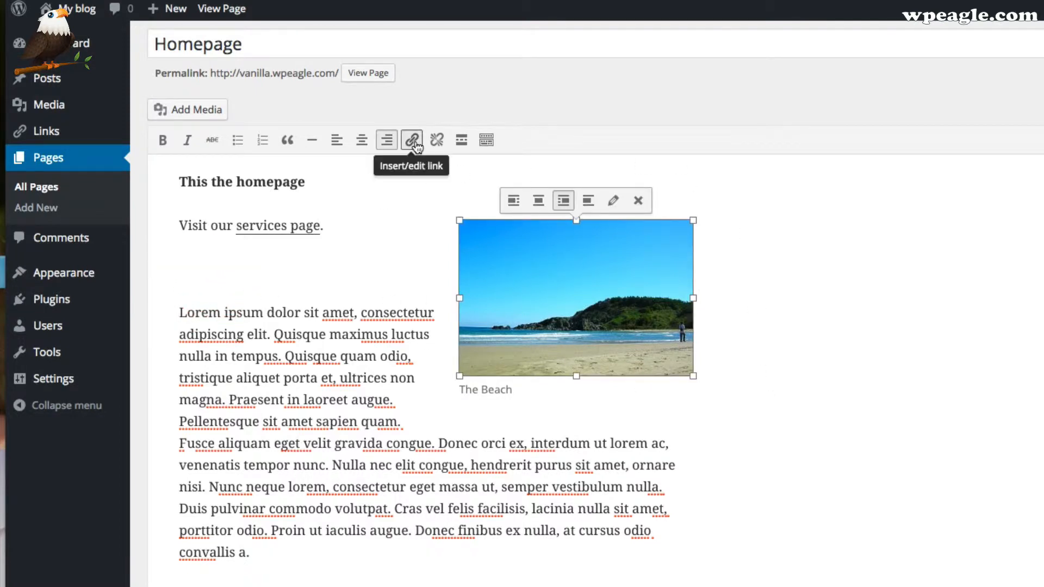
click(411, 139)
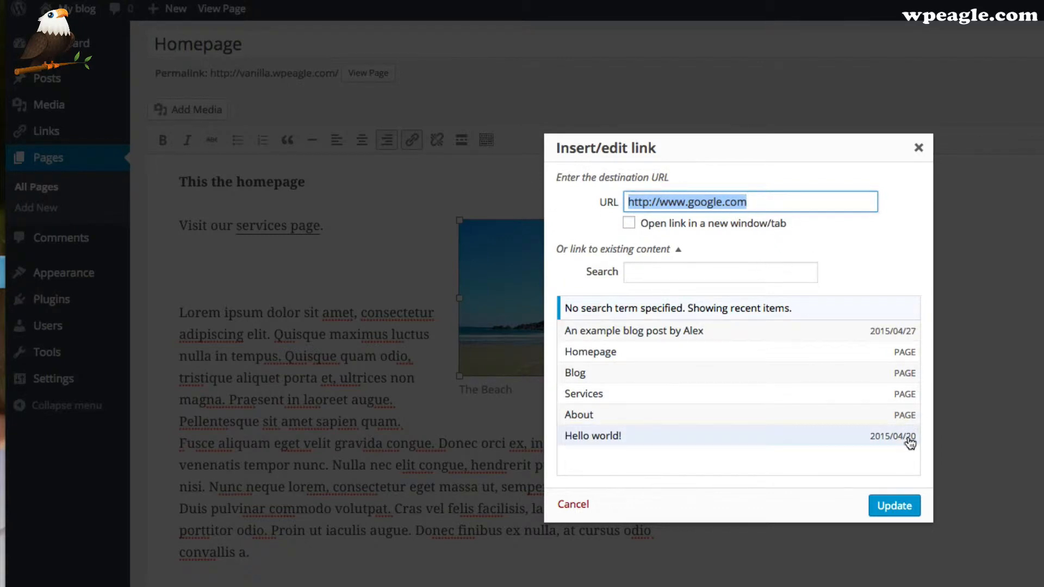
mouse_move(869, 253)
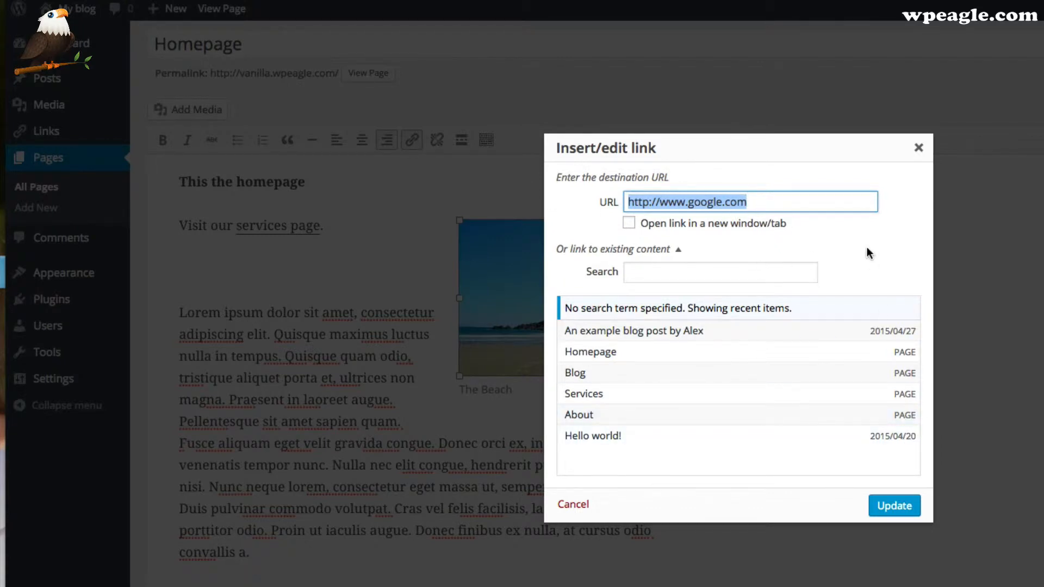
text(htt)
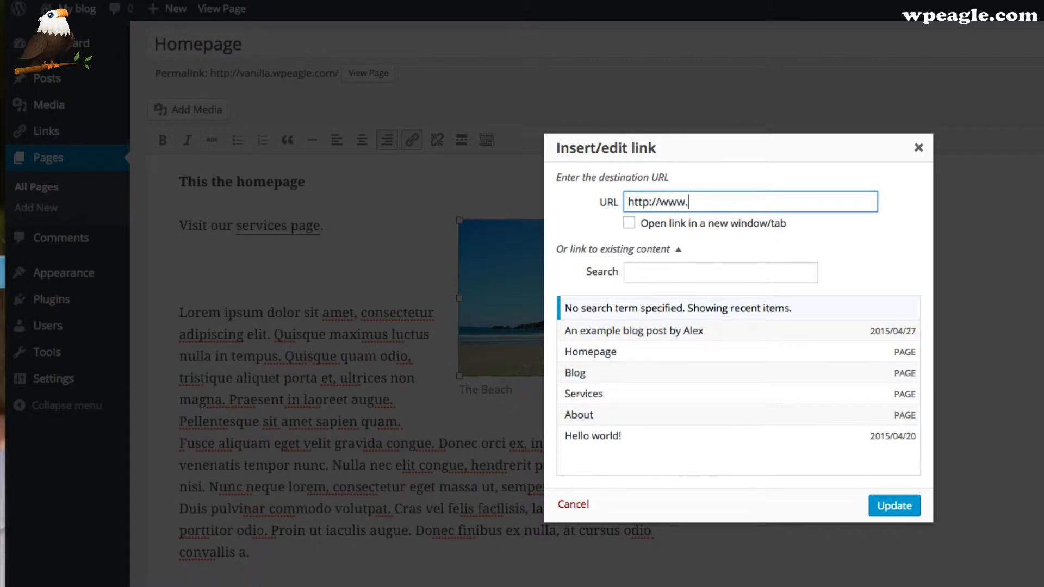
text(beach.com)
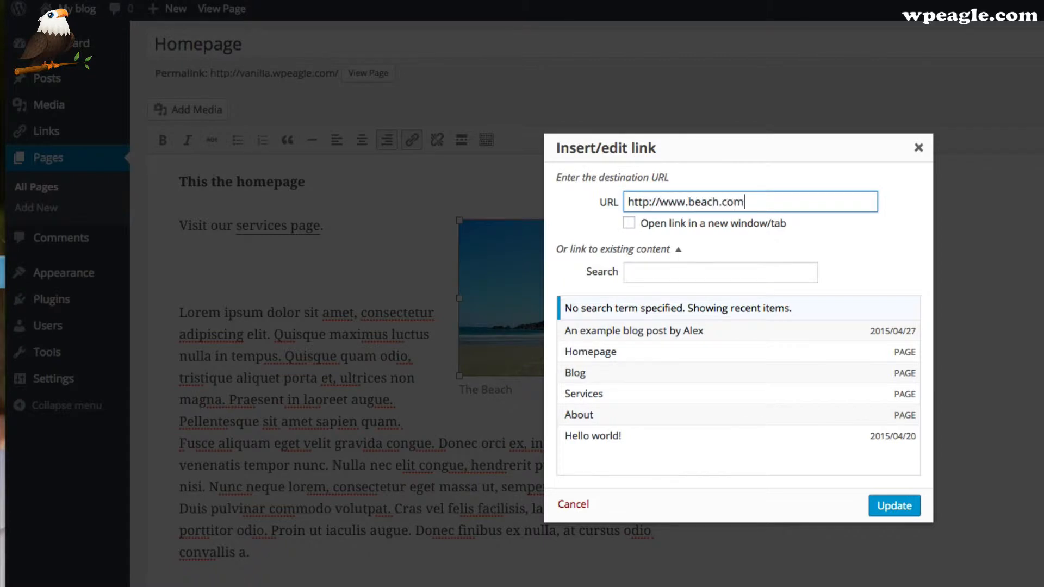
mouse_move(643, 236)
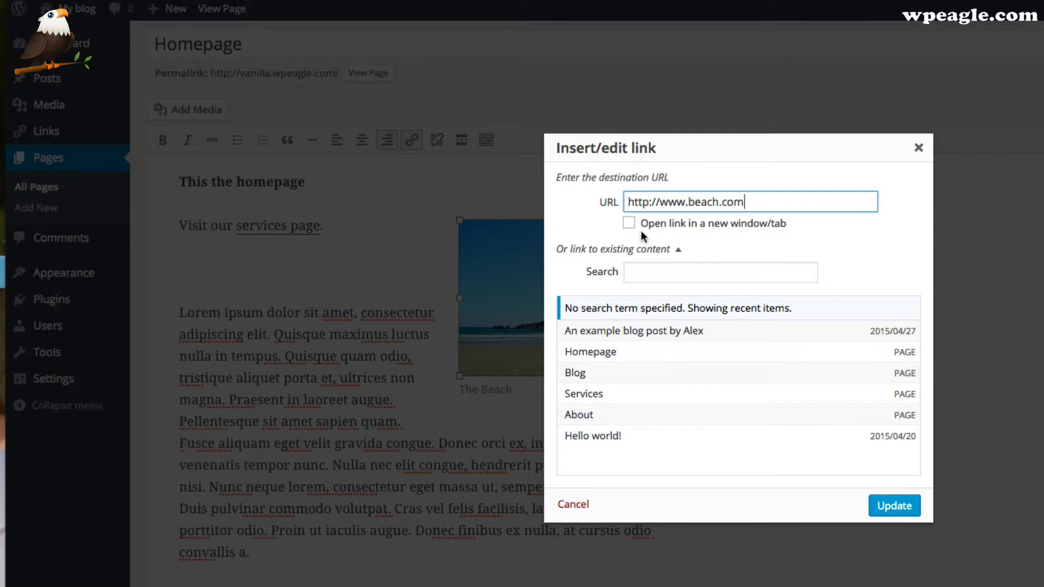
click(628, 223)
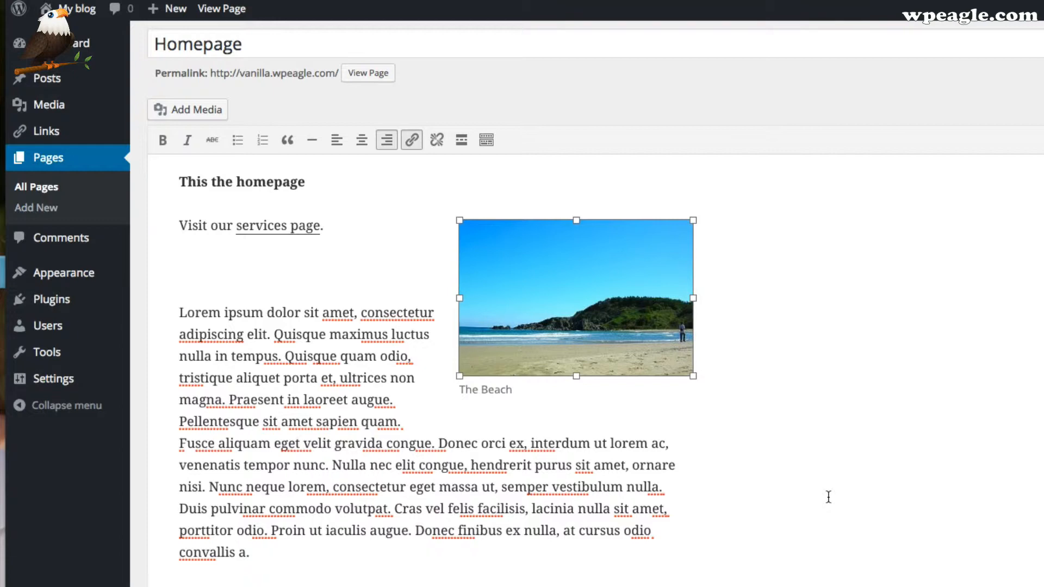
mouse_move(231, 335)
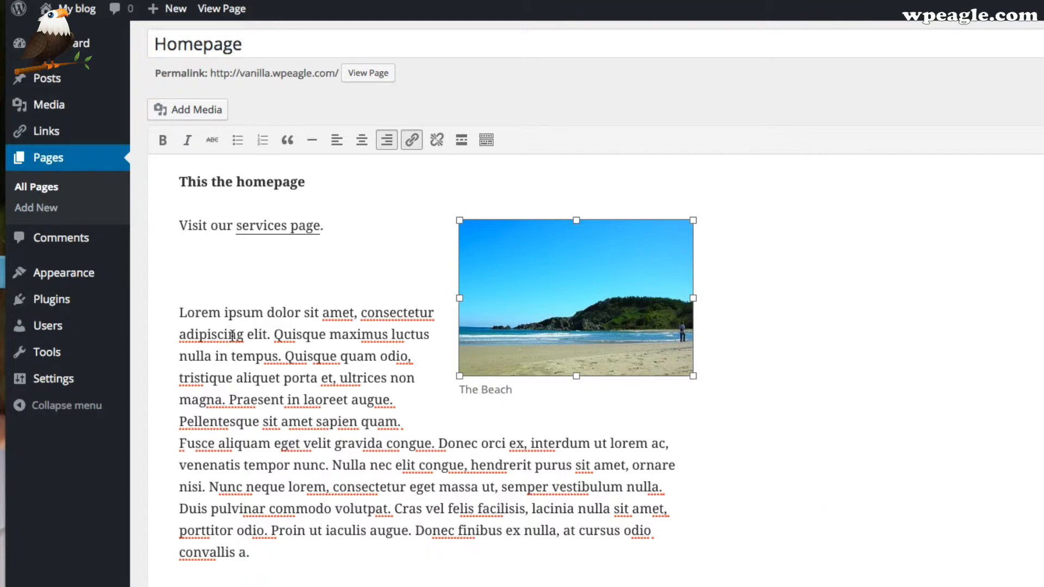
- Select 'services page' and check its link settings without making changes
click(187, 260)
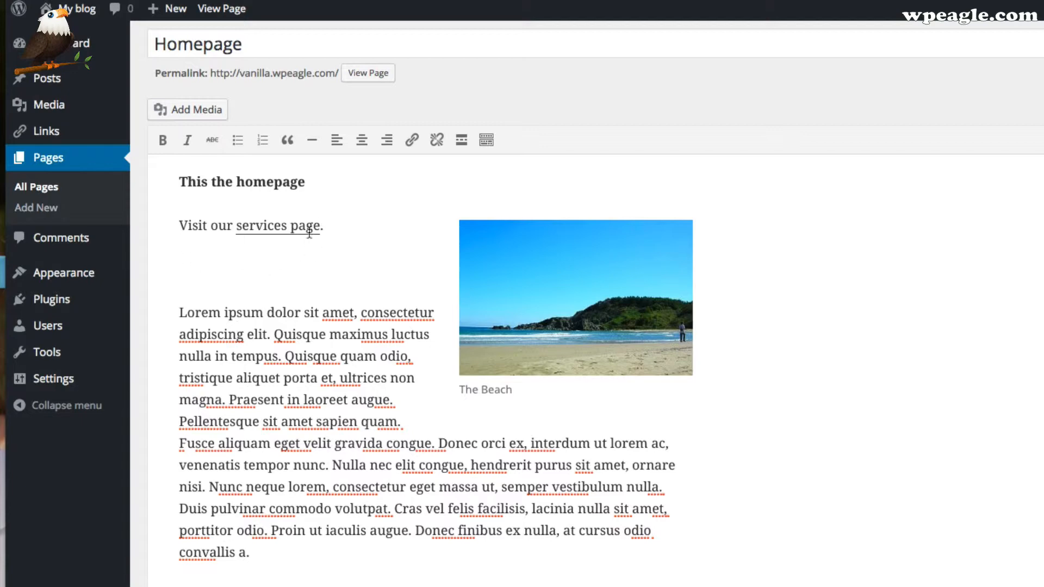
double_click(278, 225)
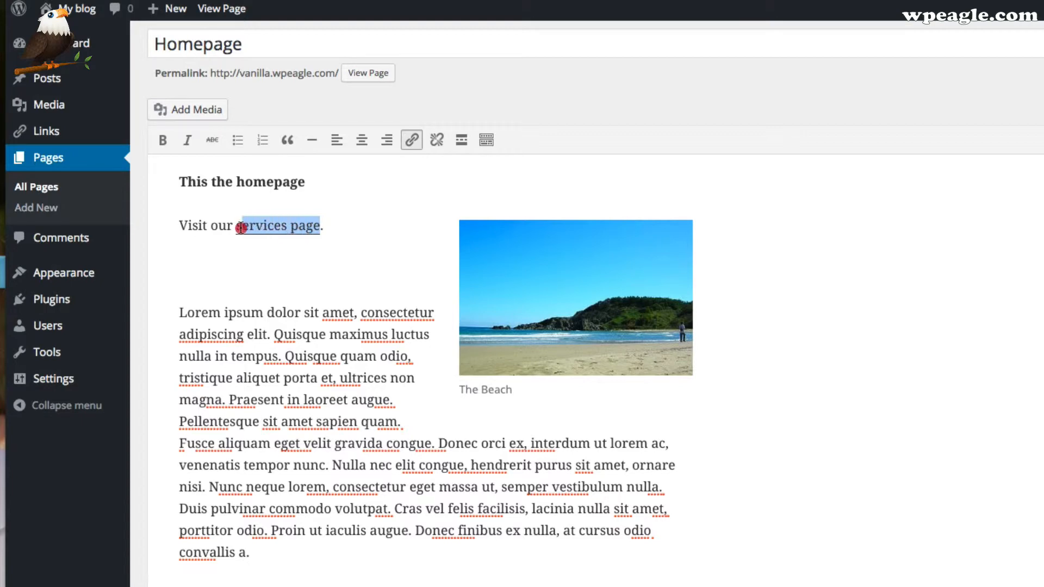
mouse_move(436, 140)
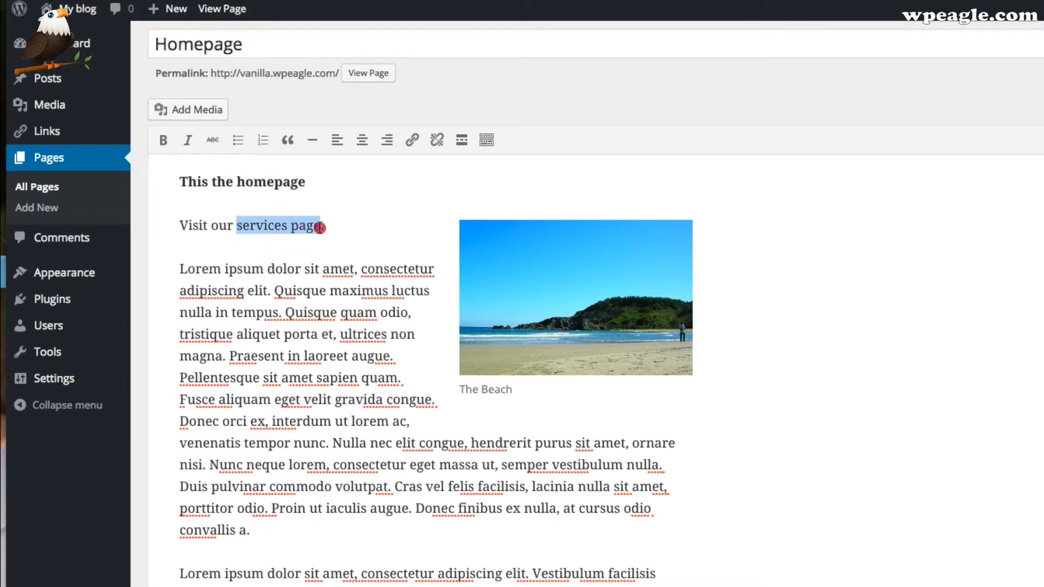
click(411, 140)
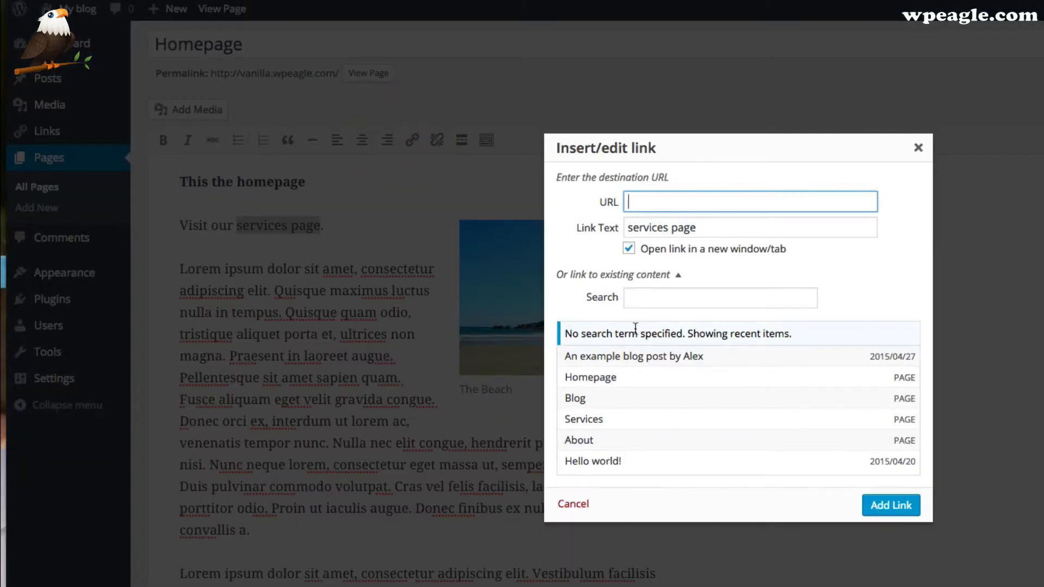
click(572, 504)
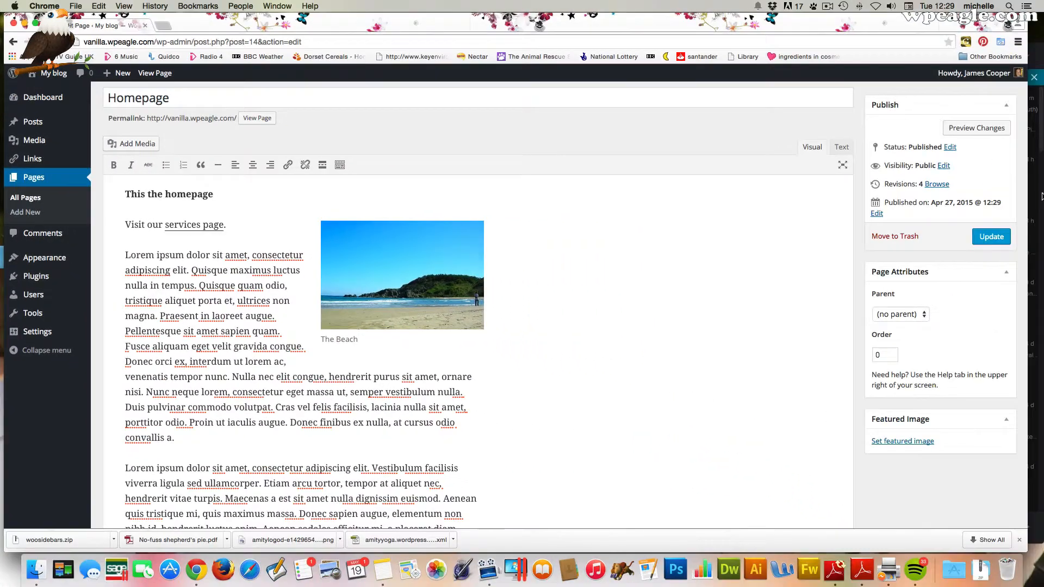
- Update the Homepage and view the published page
click(991, 237)
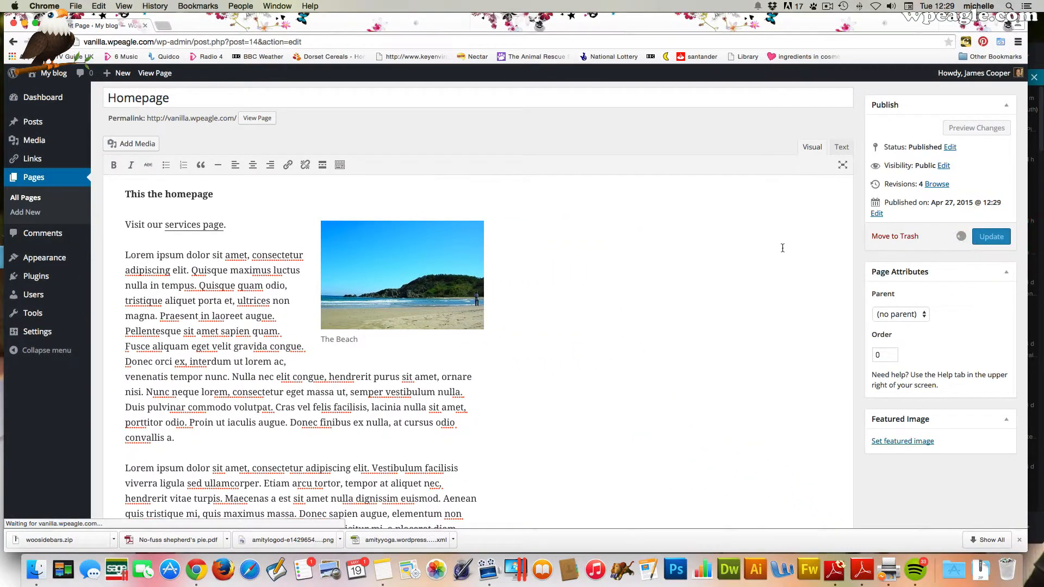
click(991, 237)
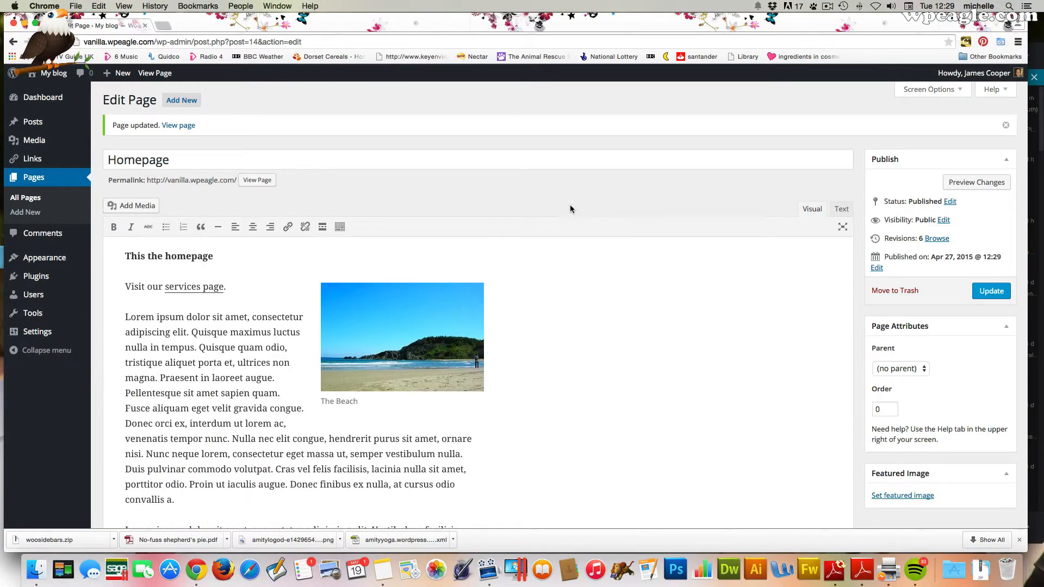
click(178, 125)
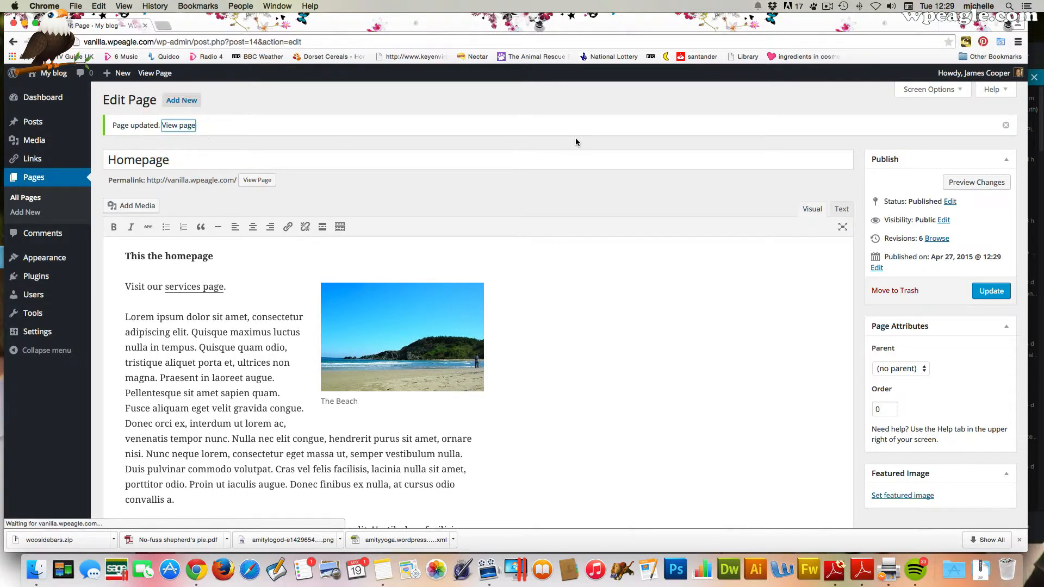
click(178, 126)
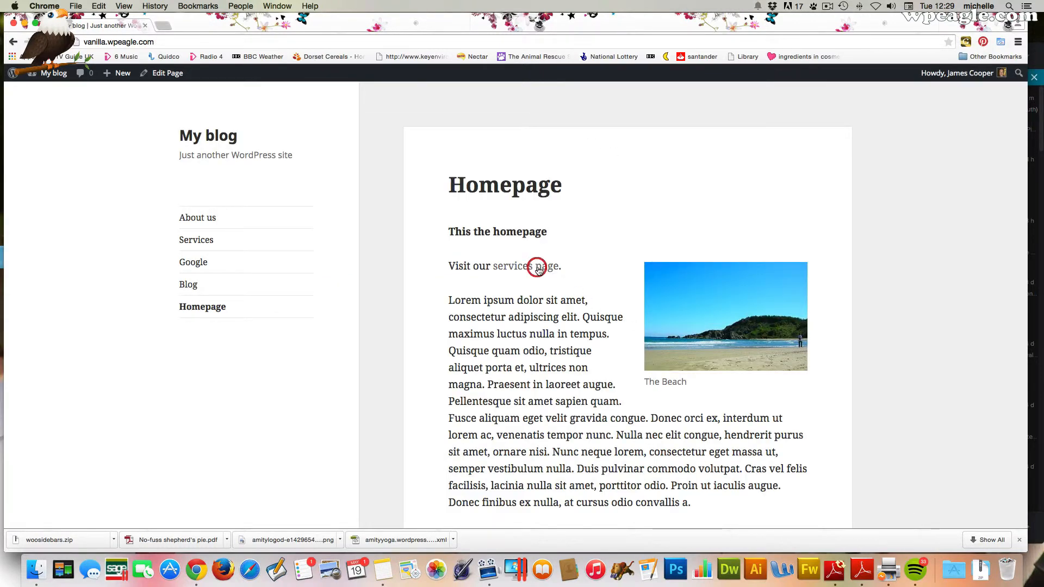
- Test the 'services page' link and the beach image link, then return to the homepage tab
click(511, 266)
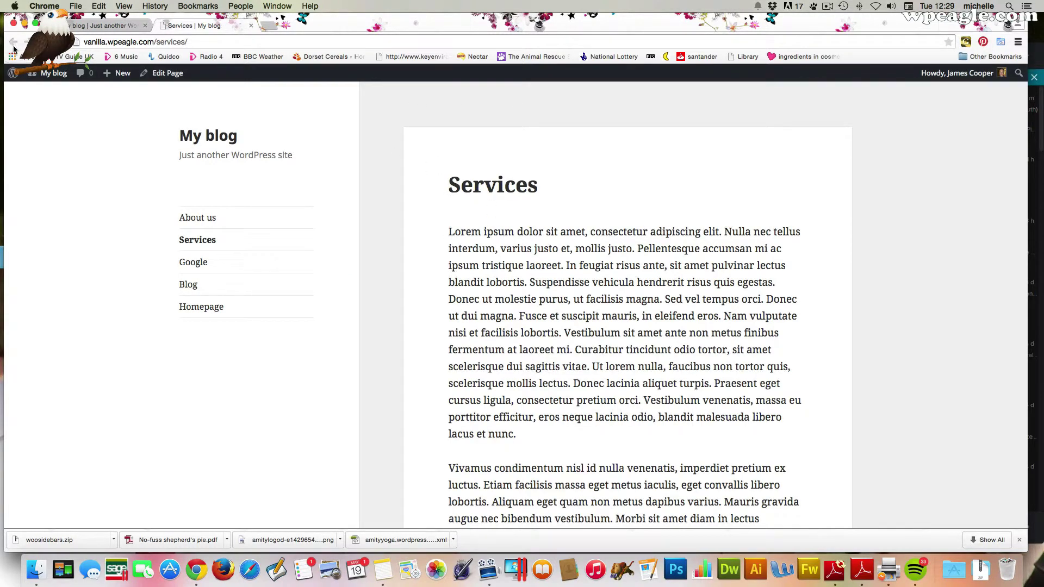
click(201, 306)
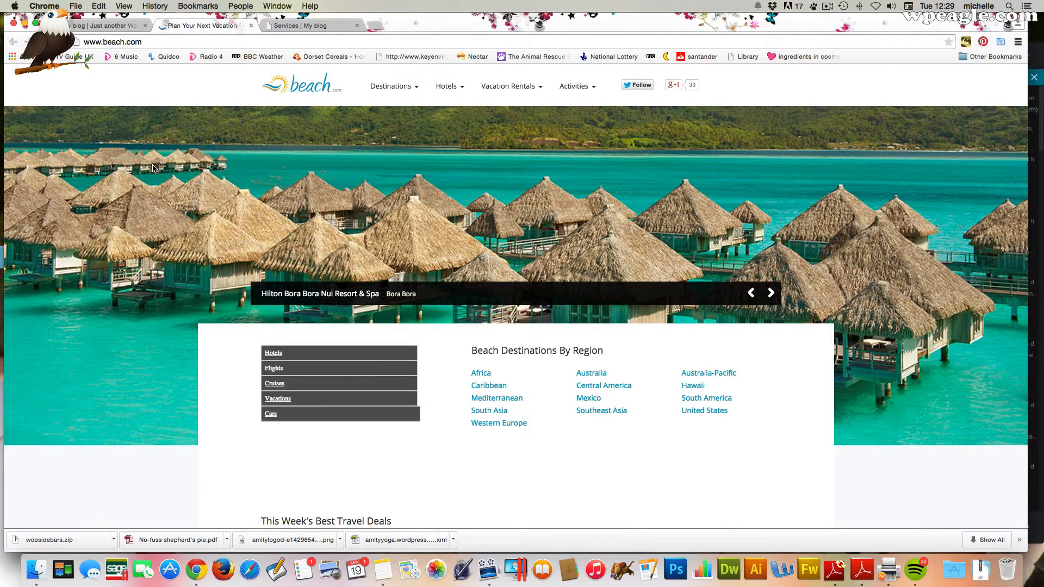
click(100, 26)
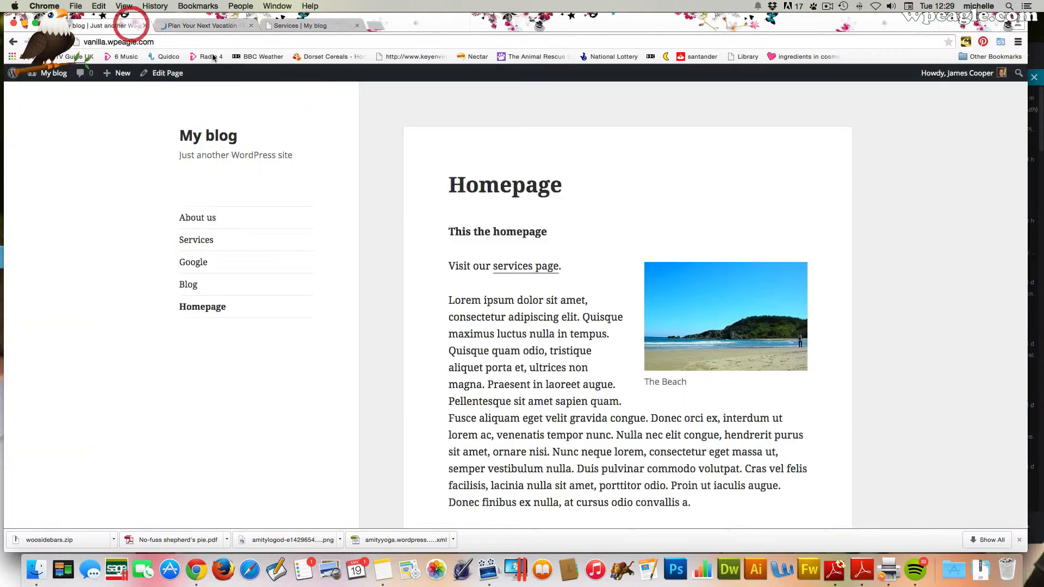
mouse_move(598, 207)
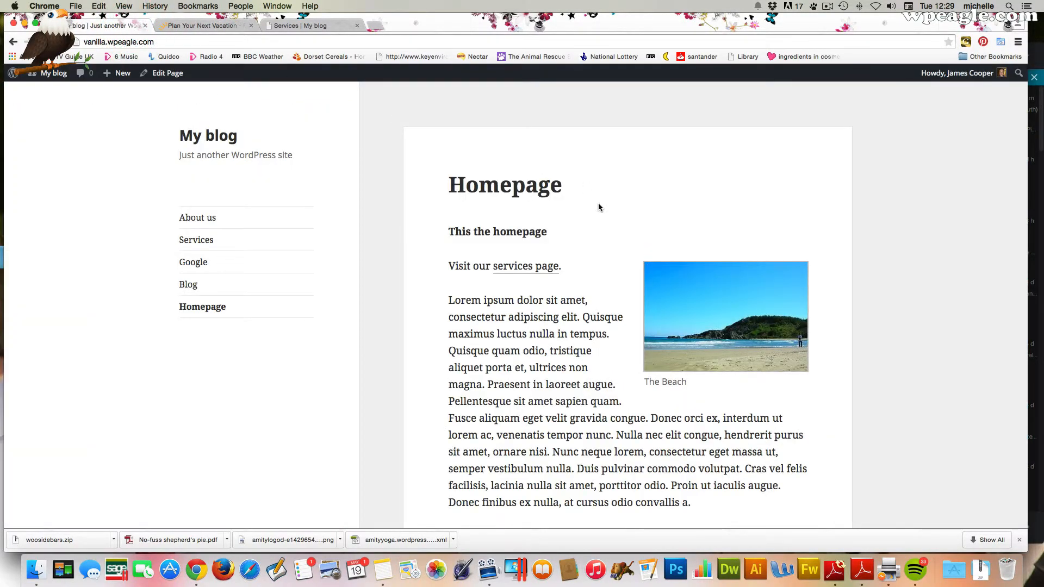